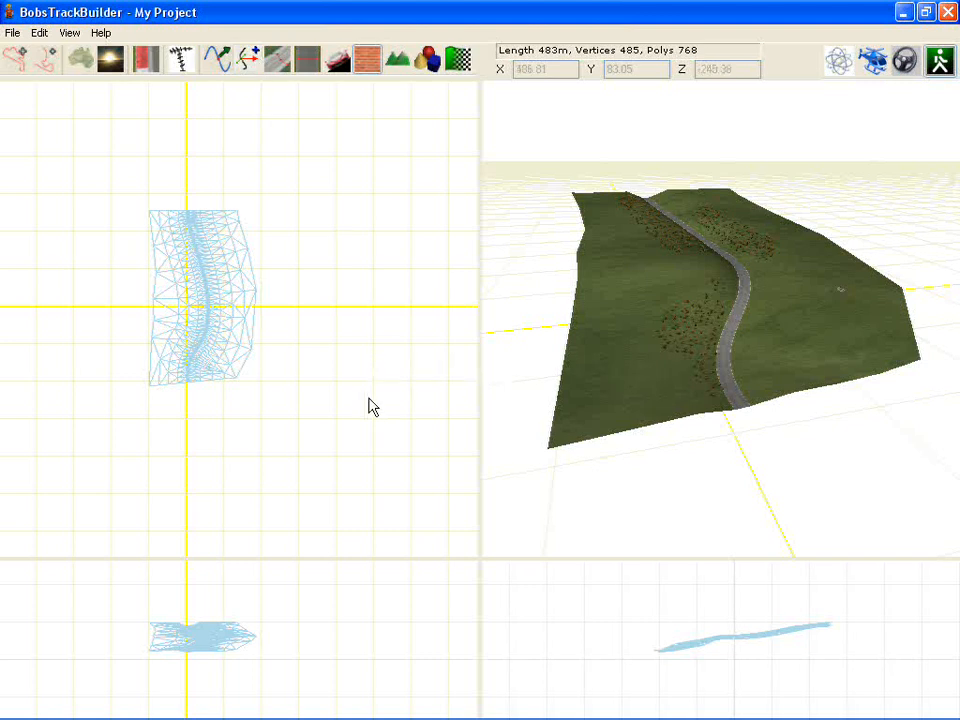
mouse_move(371, 419)
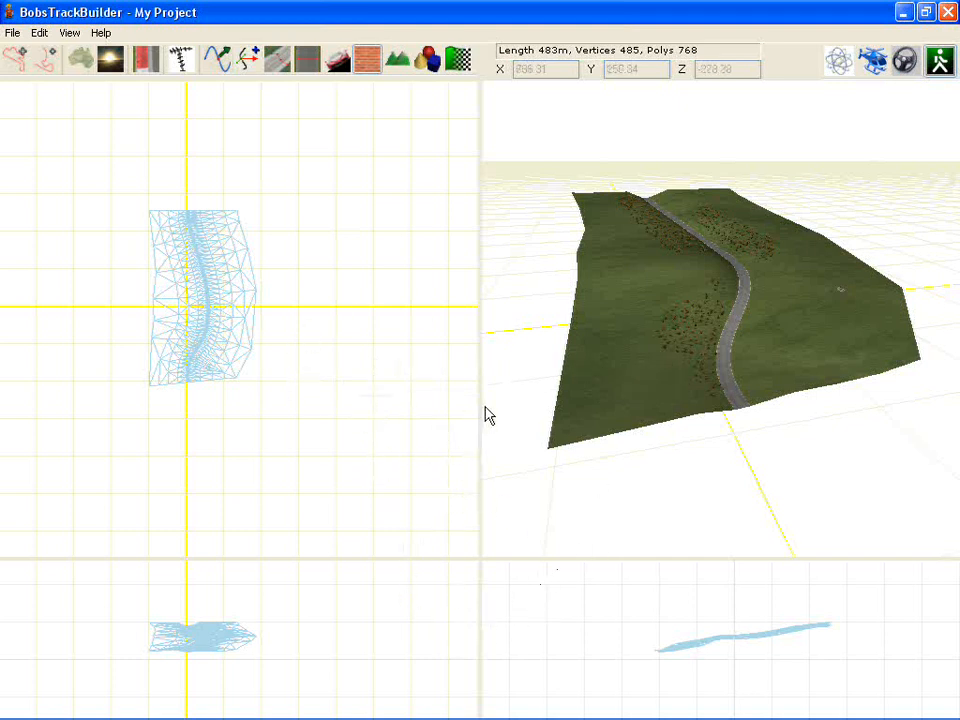
mouse_move(370, 417)
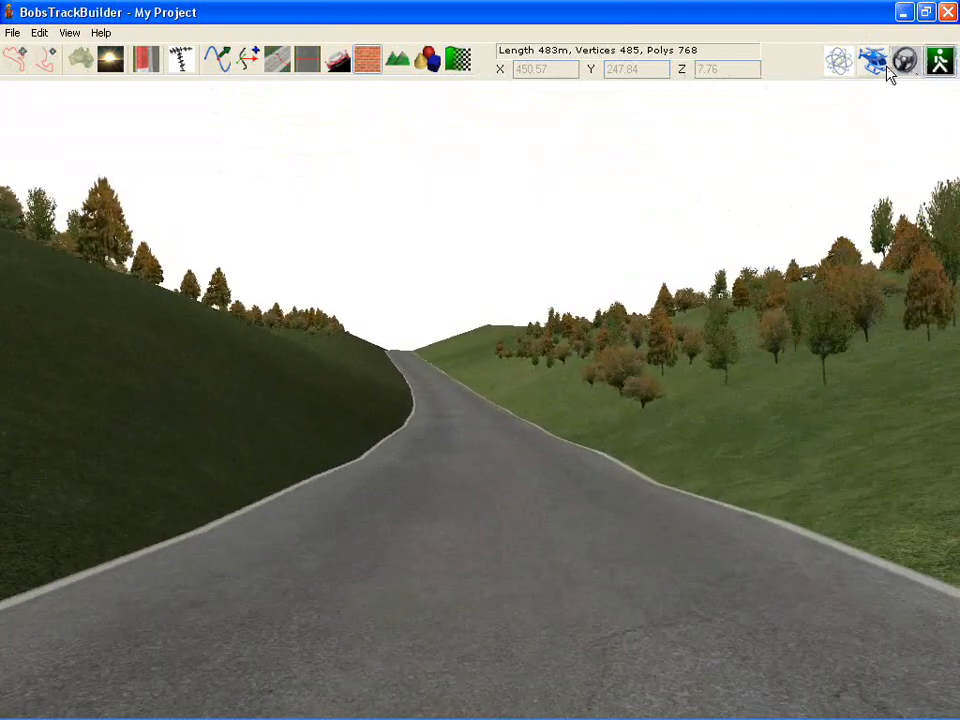
Drop the camera to ground level on the road crest between grassy hills
click(940, 60)
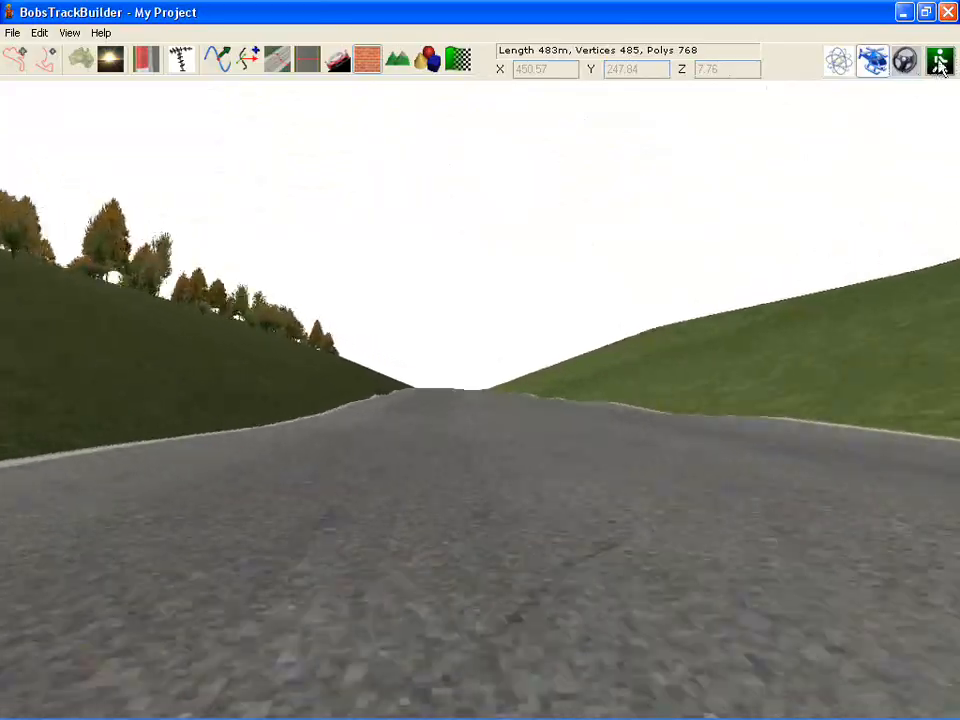